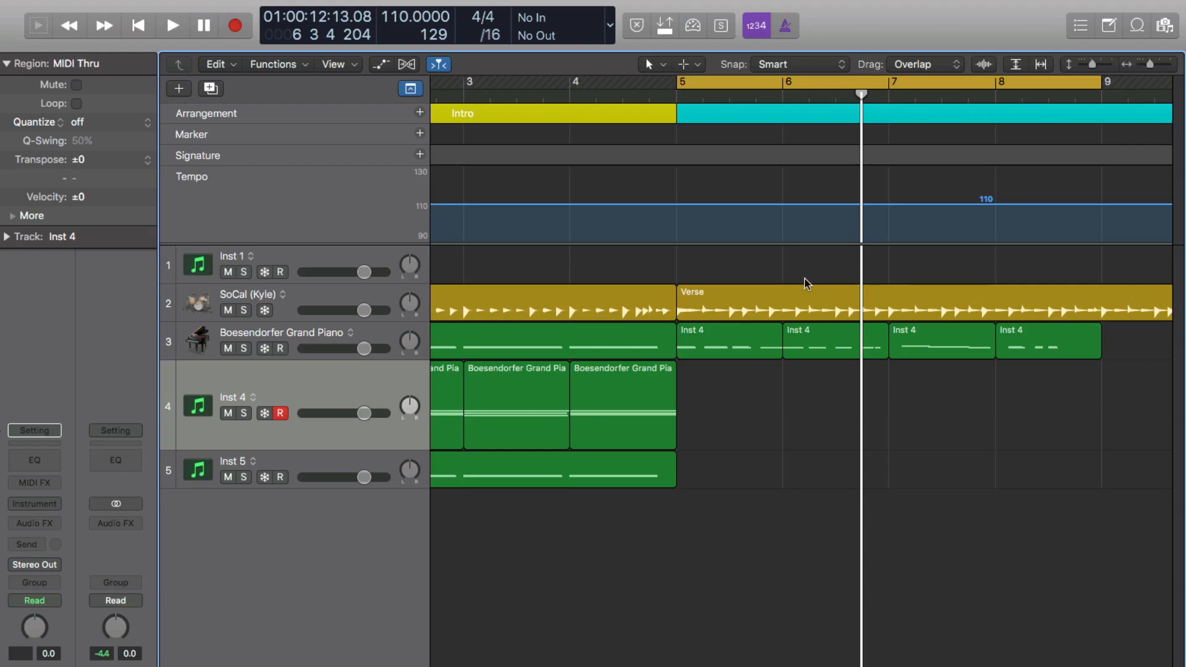
{"action": "mouse_move", "coordinate": [512, 355]}
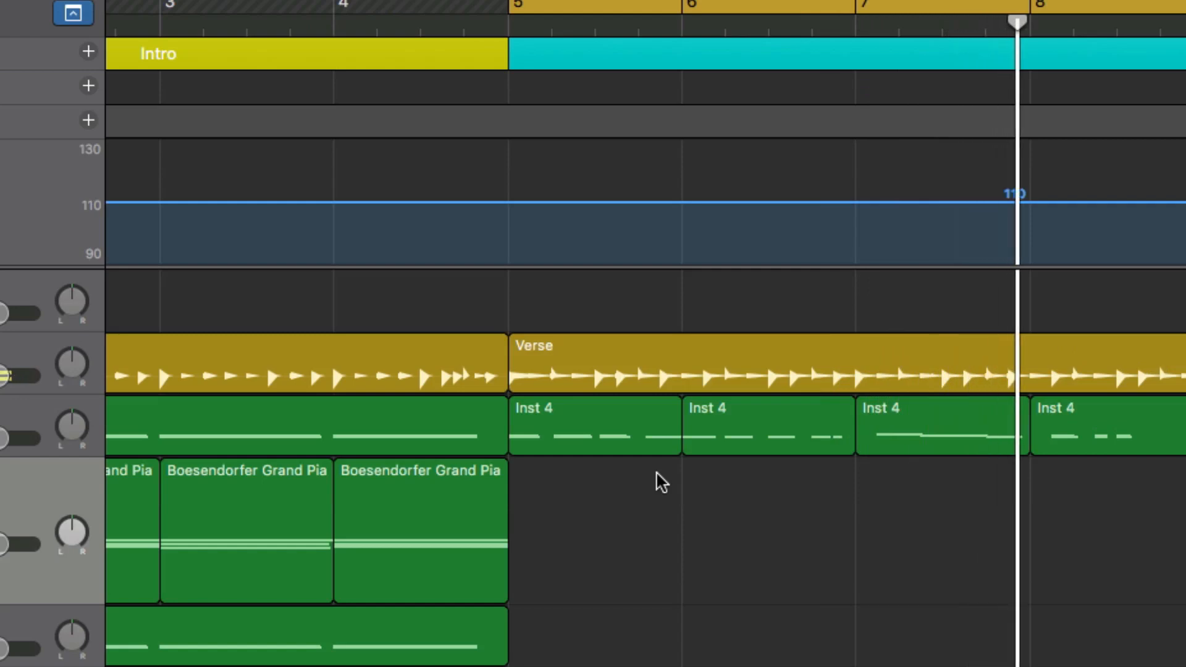
- Option-drag the bar-5 region's right edge inward so it ends inside bar 5, notes compressed
{"action": "left_click", "coordinate": [595, 426]}
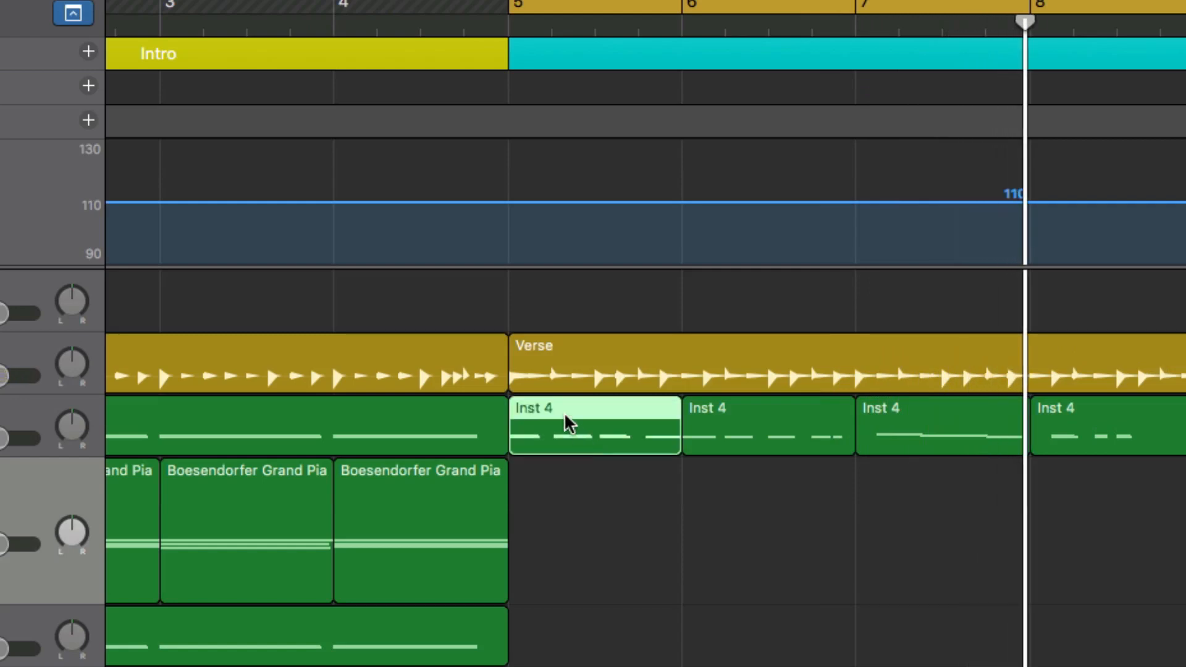
{"action": "mouse_move", "coordinate": [589, 439]}
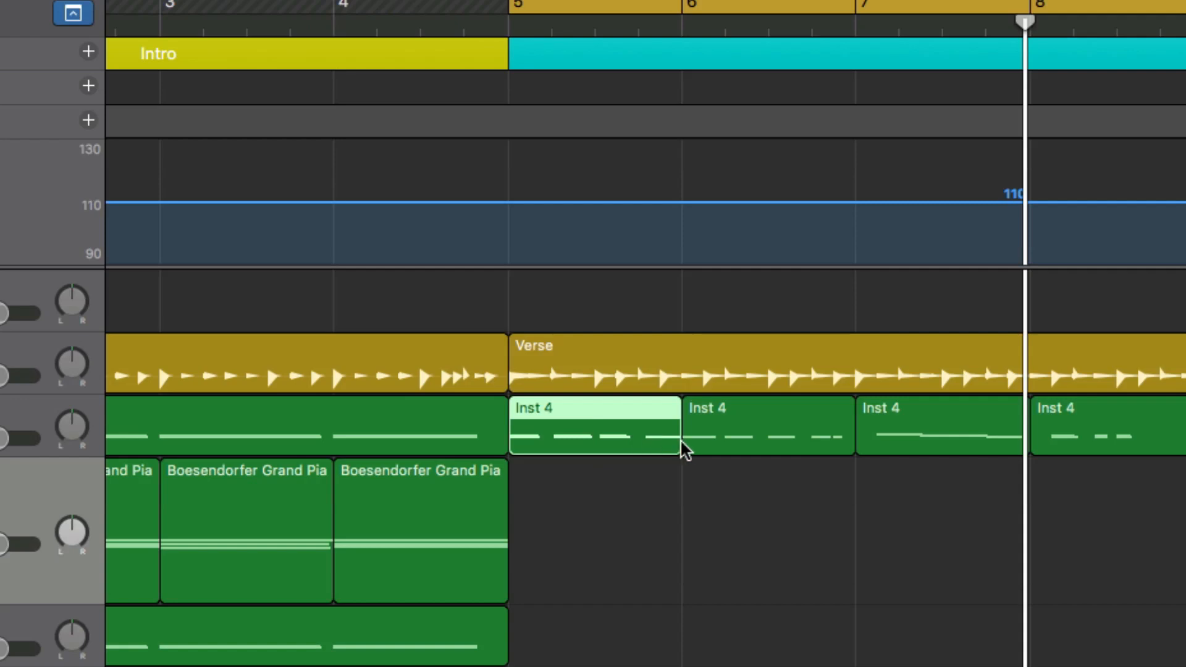
{"action": "mouse_move", "coordinate": [677, 447]}
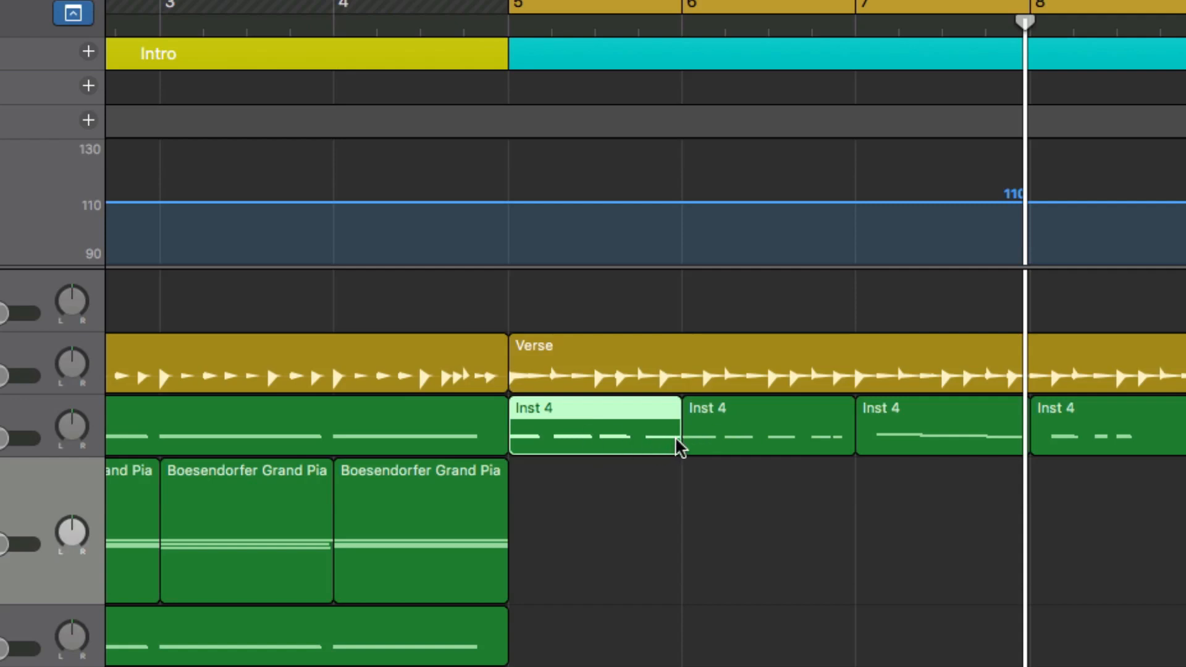
{"action": "left_click_drag", "start_coordinate": [677, 435], "coordinate": [617, 435]}
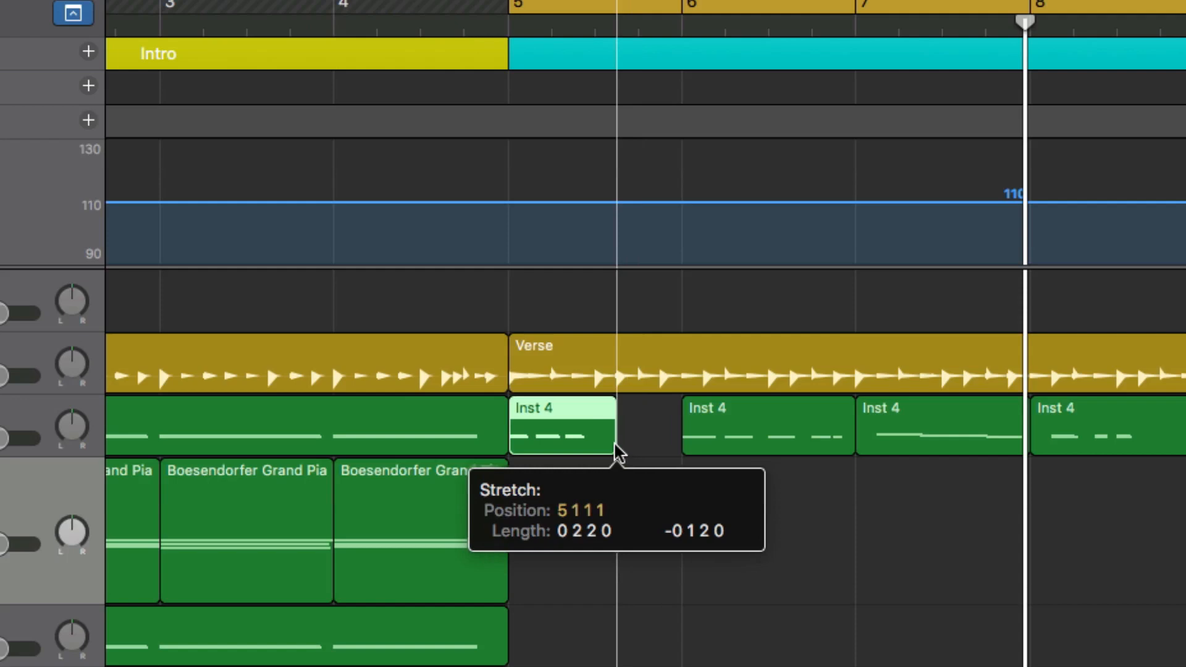
{"action": "left_click_drag", "start_coordinate": [619, 435], "coordinate": [605, 435]}
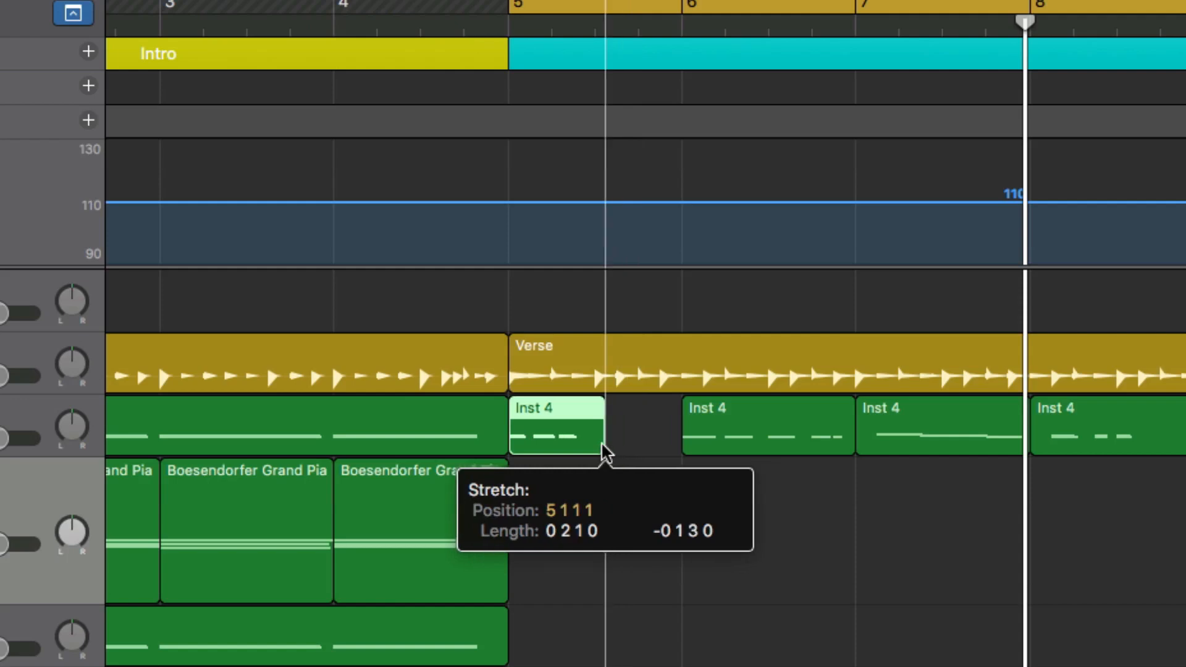
{"action": "left_click", "coordinate": [541, 7]}
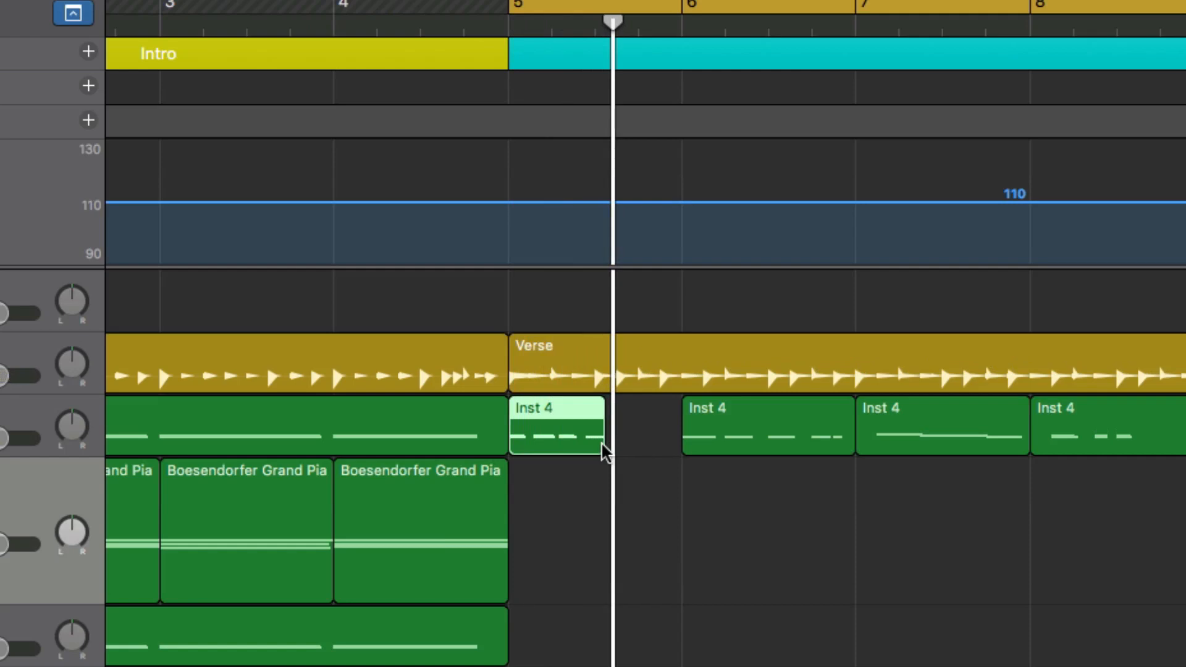
{"action": "left_click", "coordinate": [766, 425]}
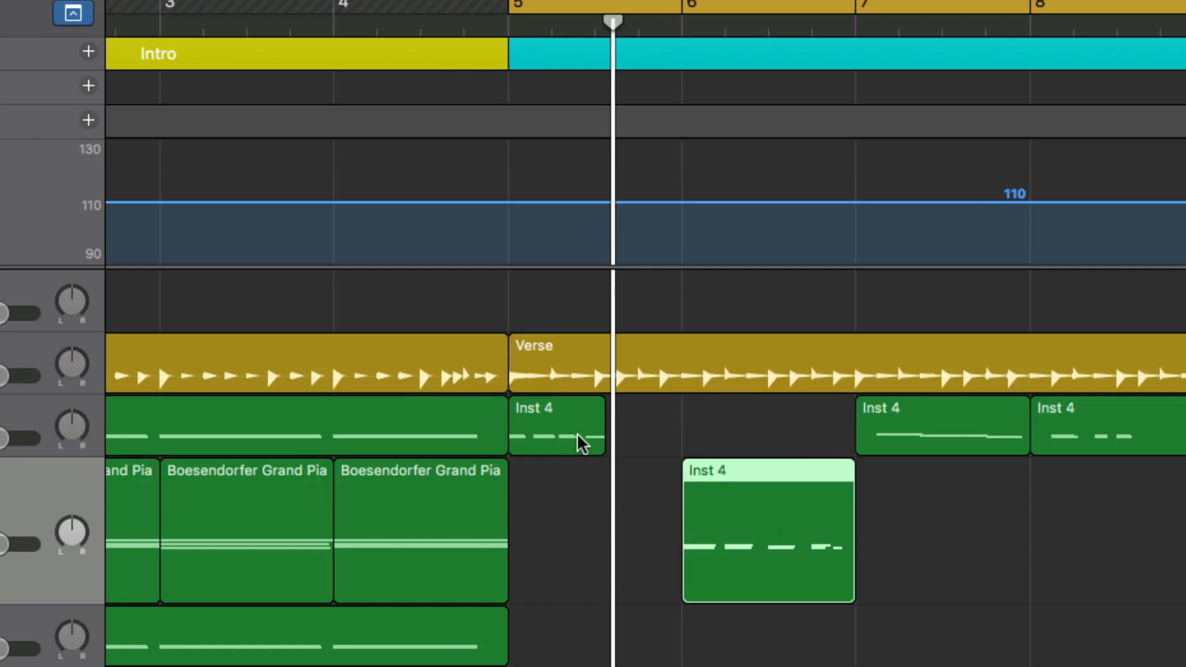
{"action": "mouse_move", "coordinate": [602, 438]}
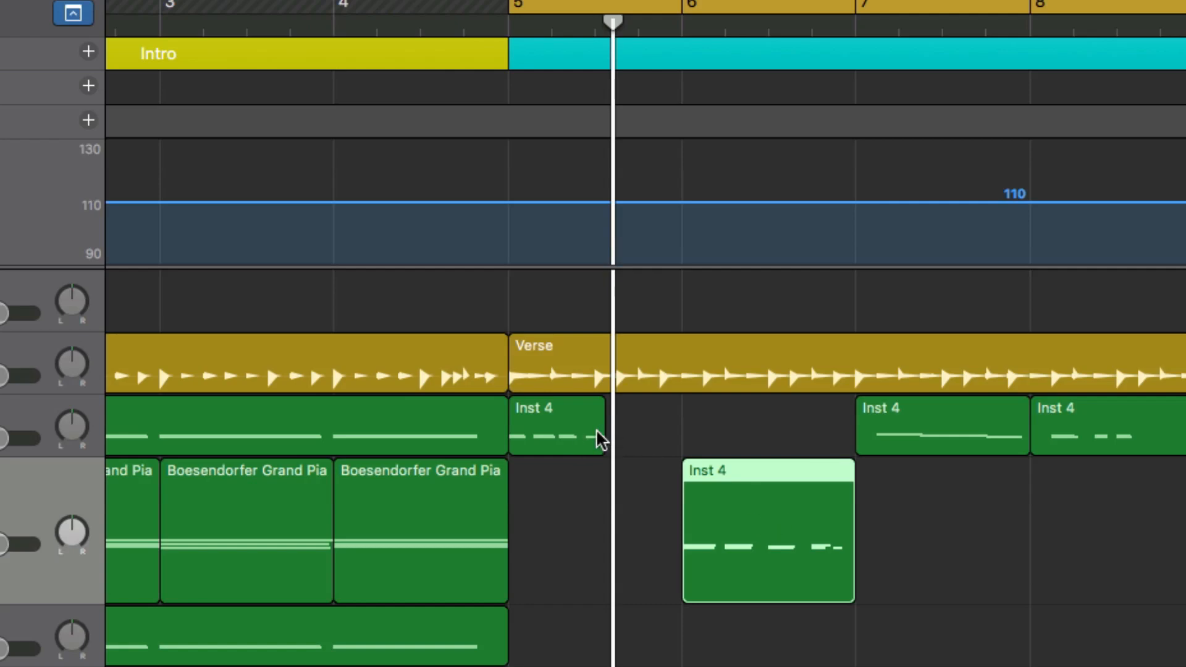